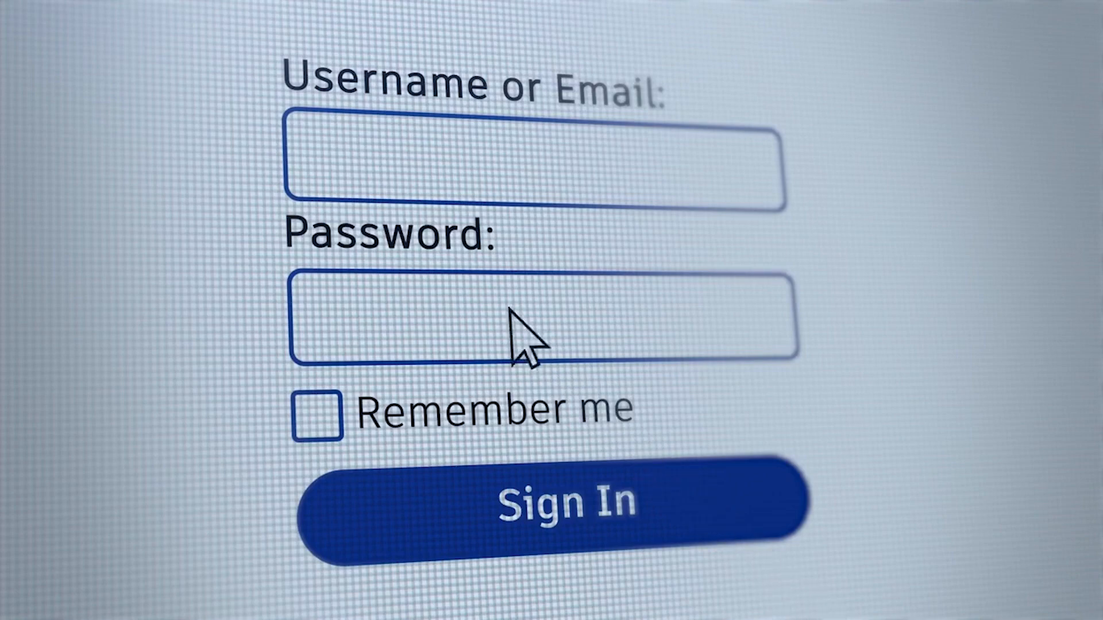
pyautogui.write('user@ema')
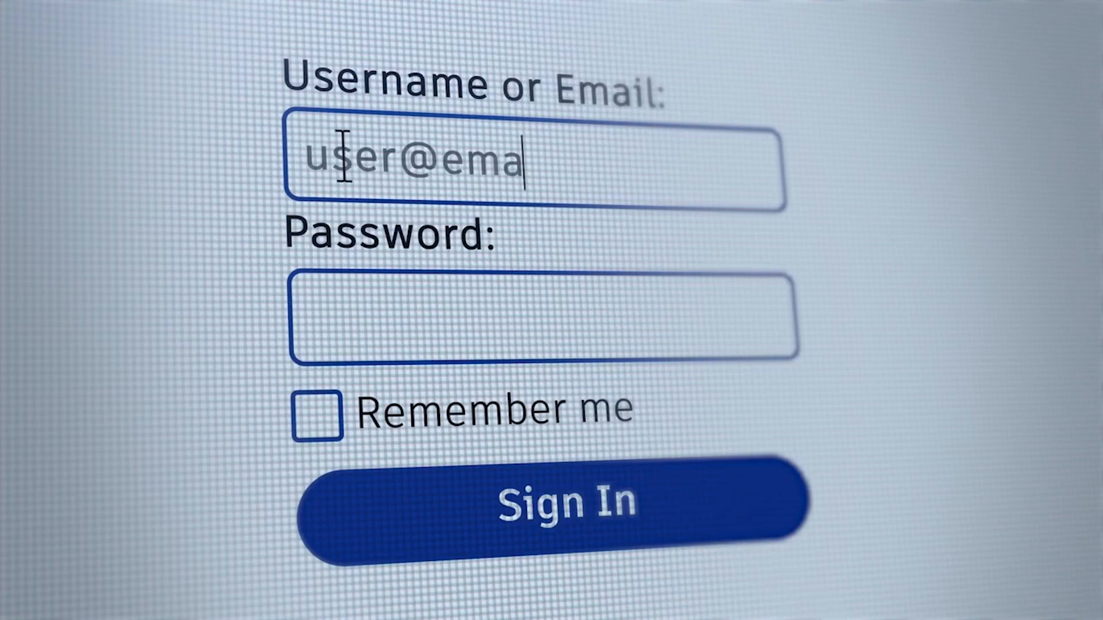